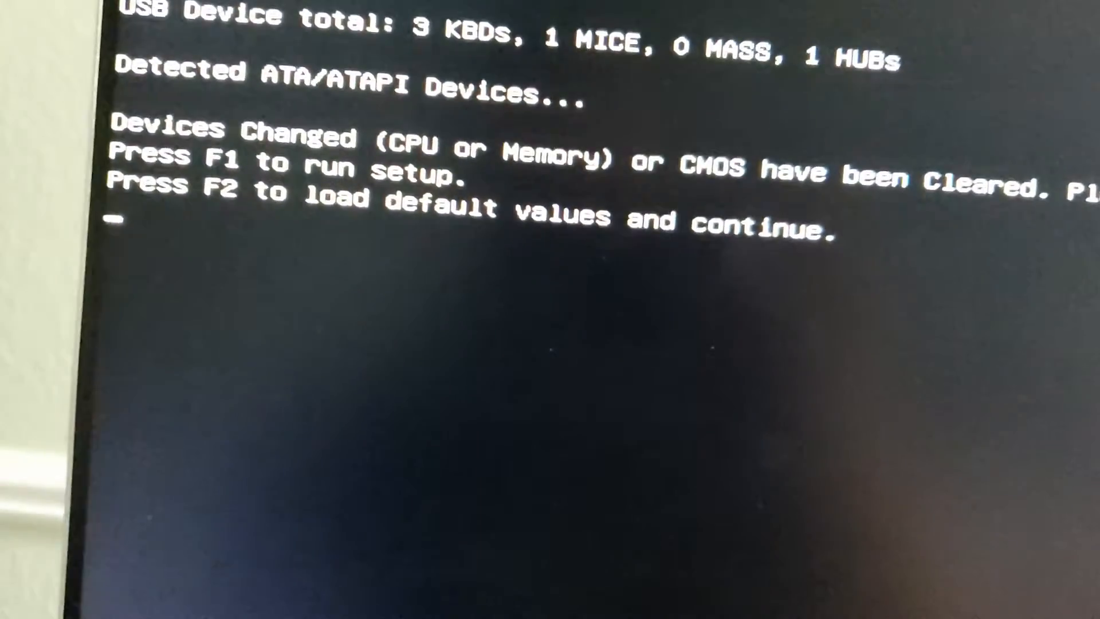
Enter BIOS setup with F1 past the hardware warning and reboot into M-Flash mode
key(F1)
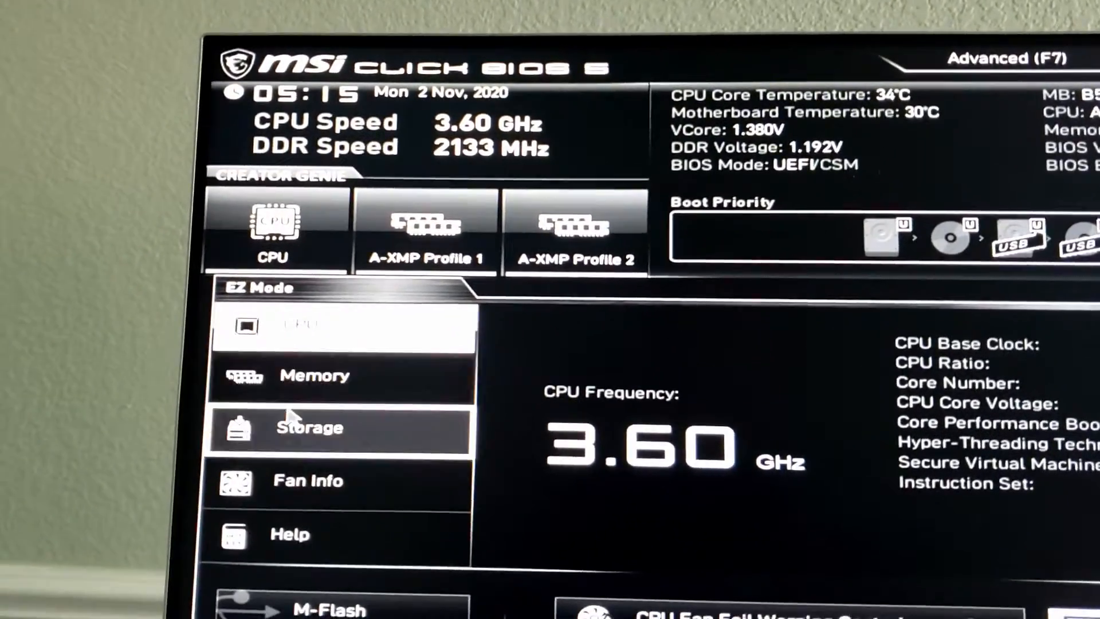
scroll(down, 3)
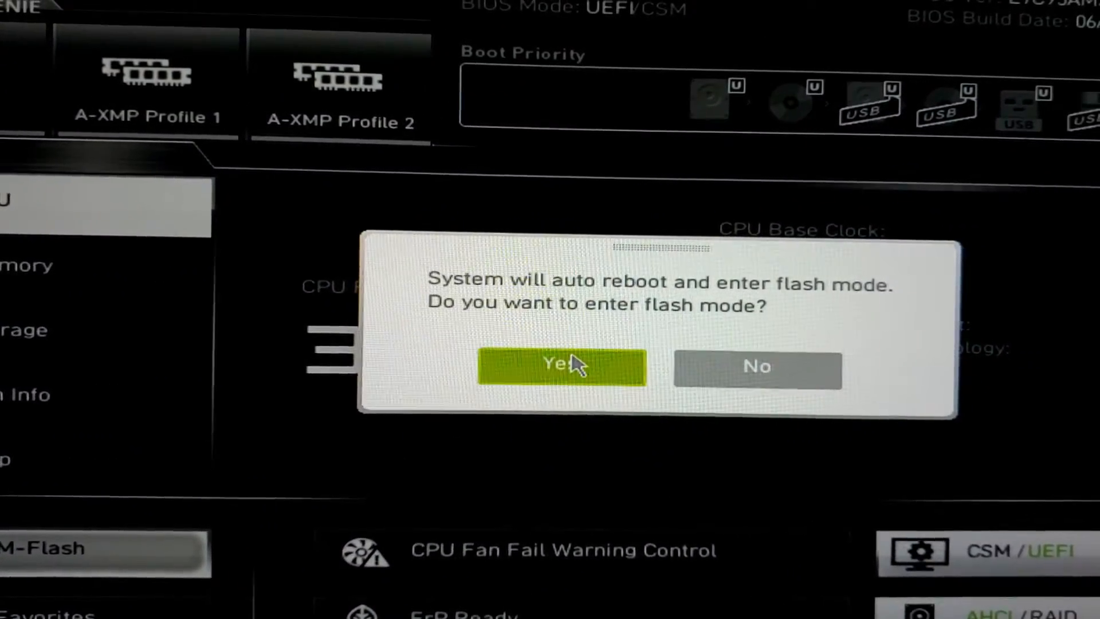
click(562, 366)
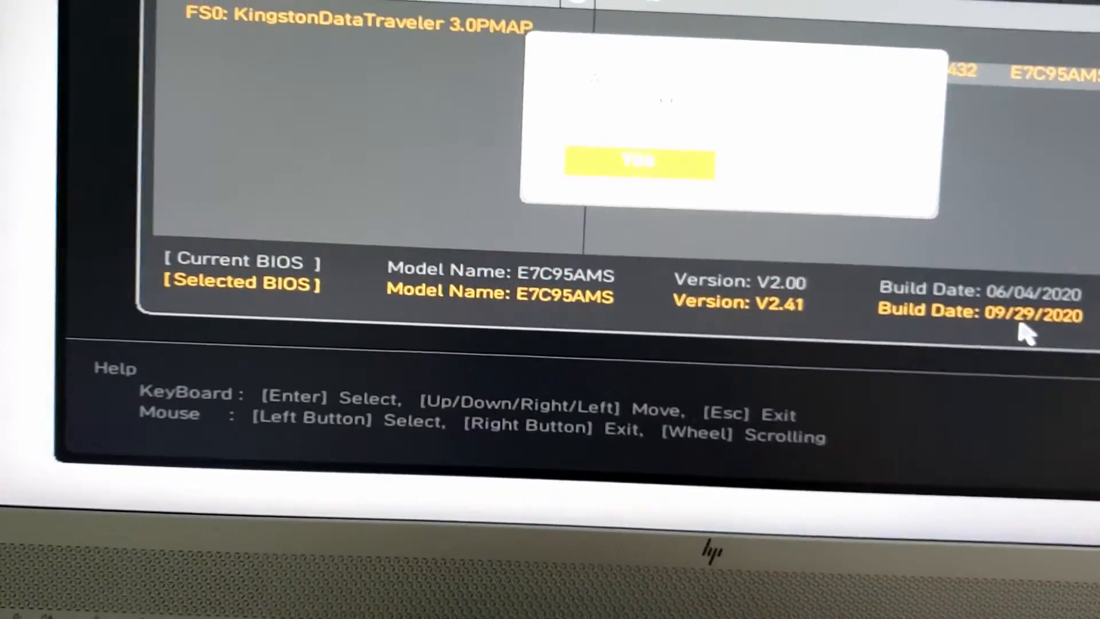
Flash the V2.41 BIOS (09/29/2020) from the Kingston USB drive over V2.00
click(637, 162)
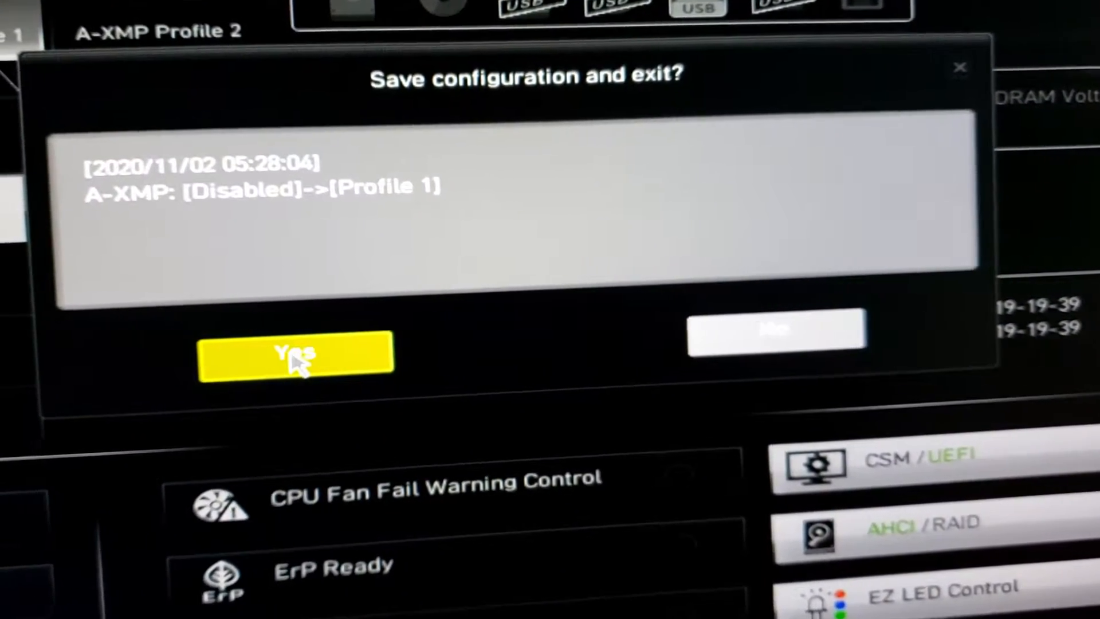
Save the A-XMP Profile 1 change and exit BIOS with F10
click(296, 354)
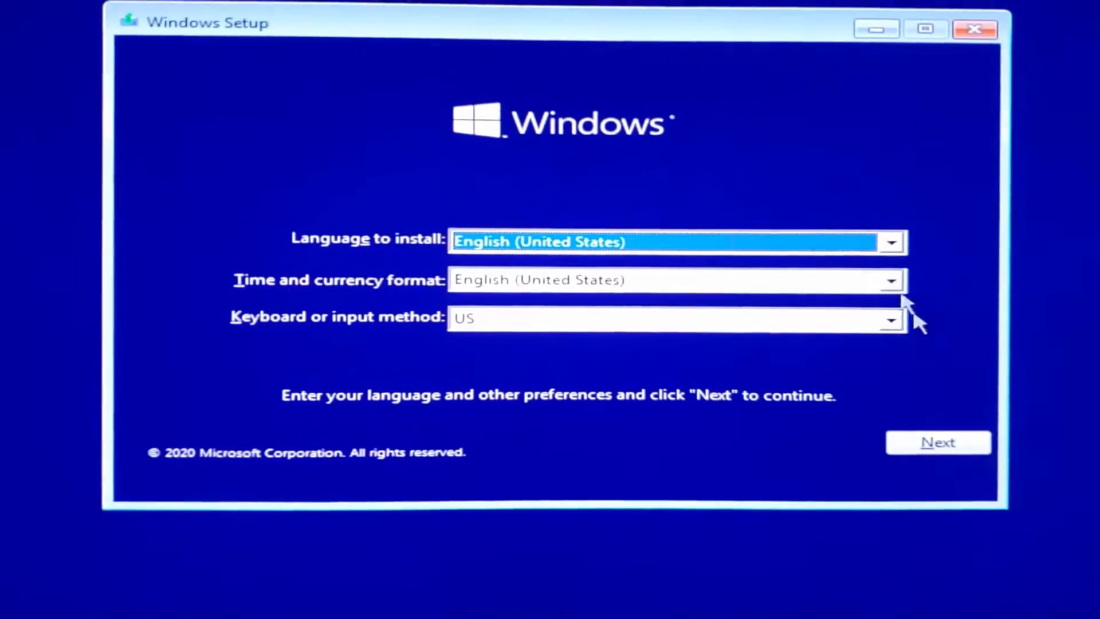
Keep English (United States), choose Windows 10 Home and accept the license terms
click(937, 442)
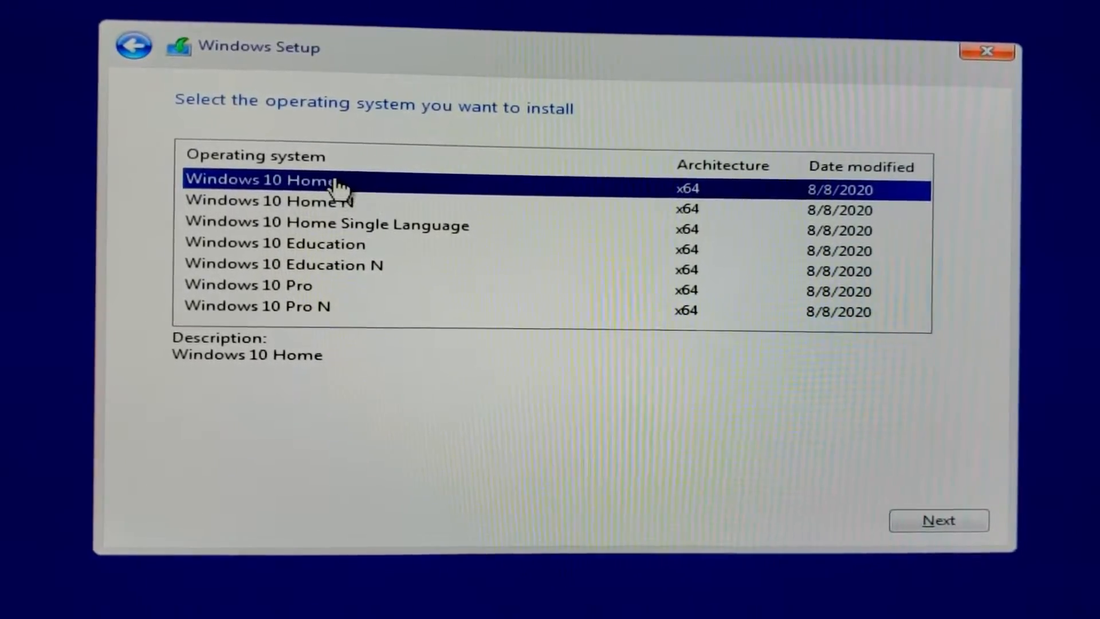
mouse_move(281, 207)
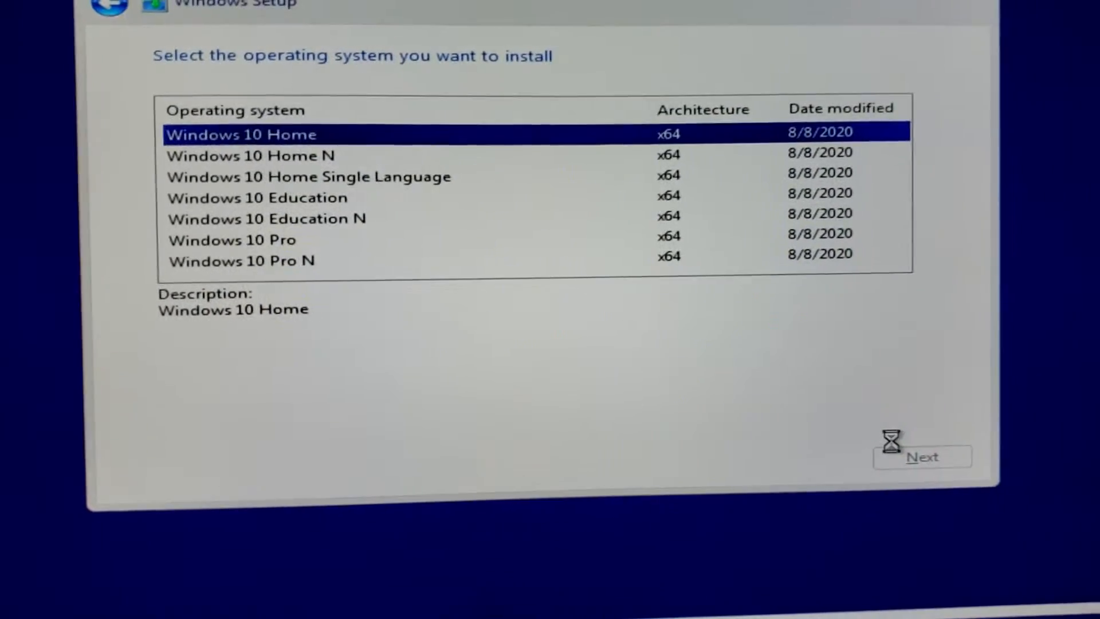
click(920, 457)
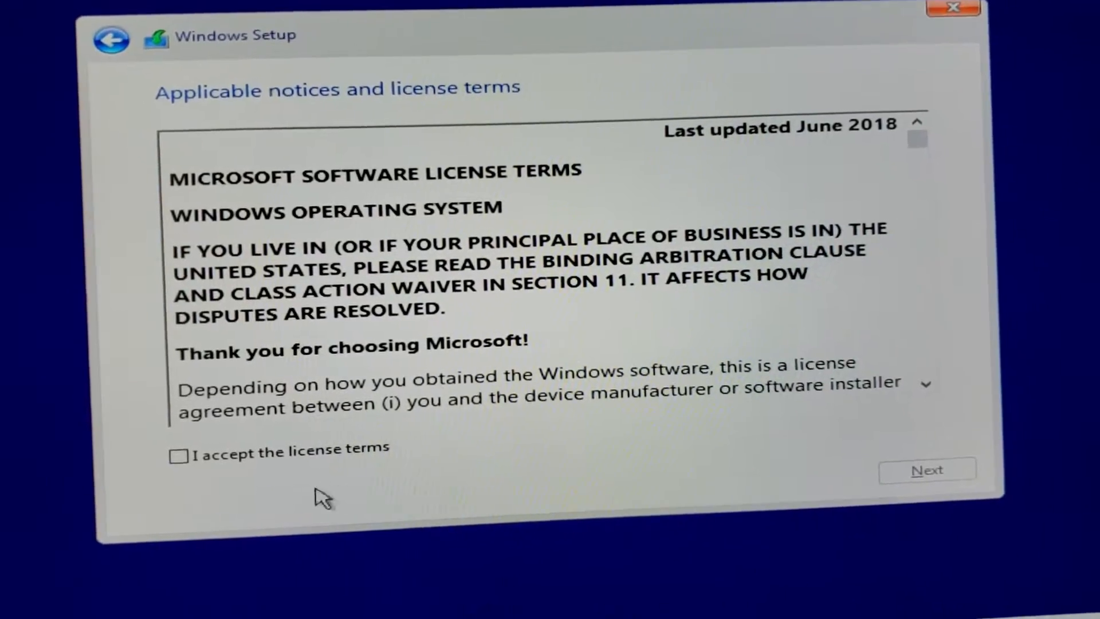
click(926, 470)
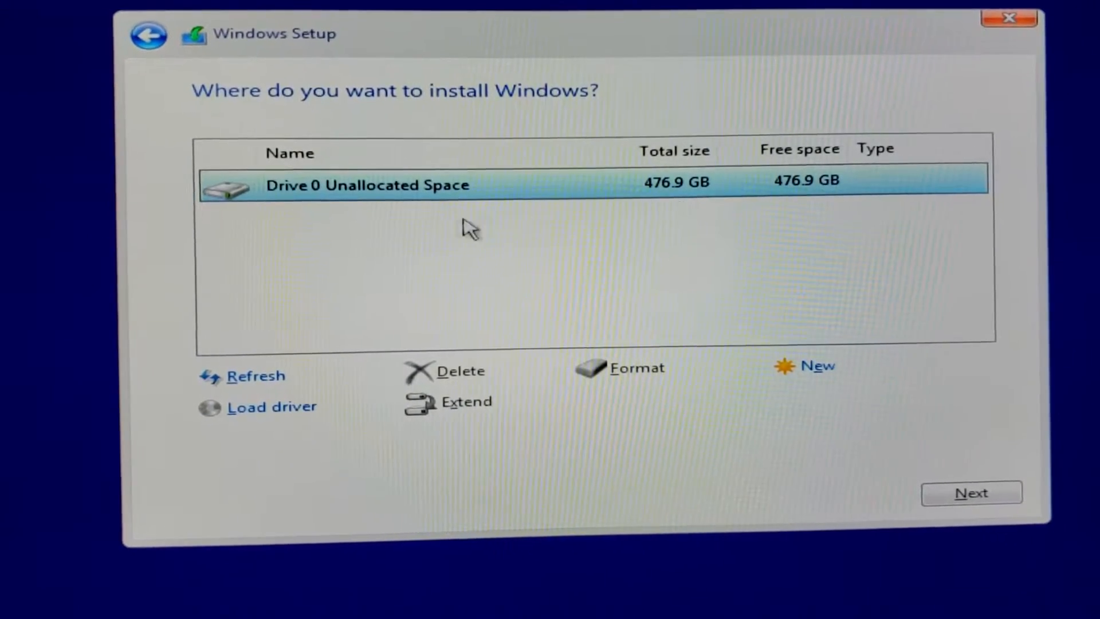
mouse_move(628, 211)
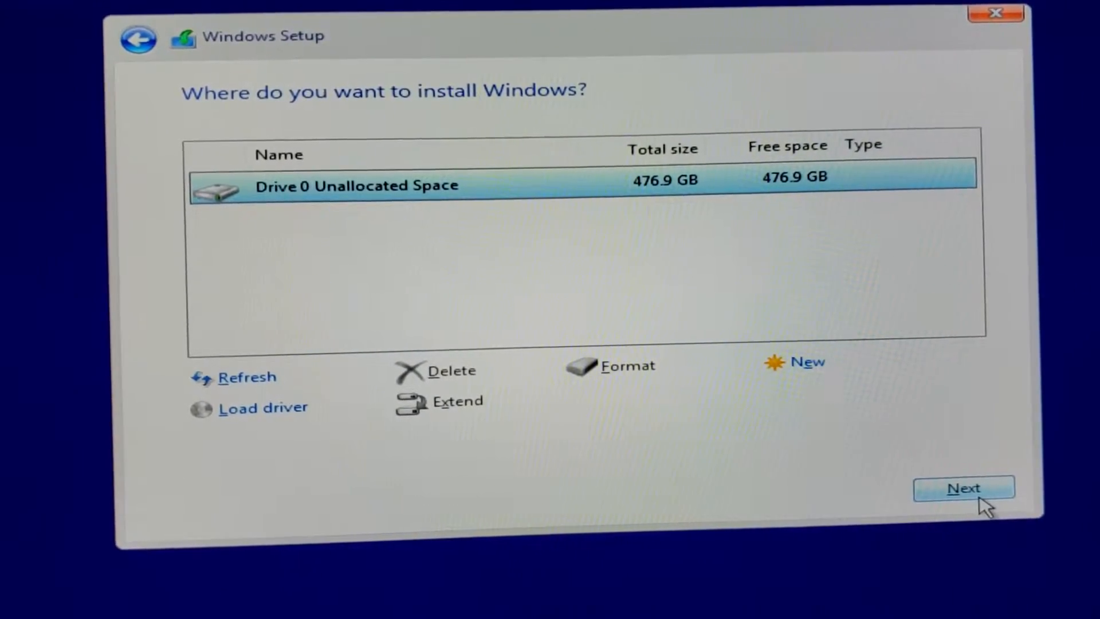
click(964, 488)
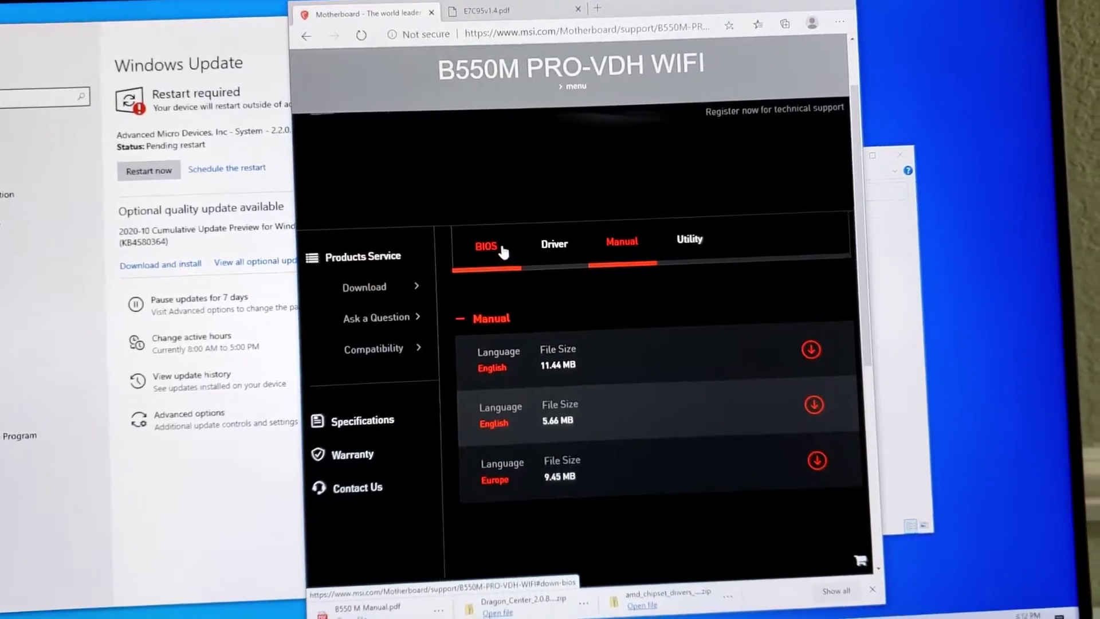
Browse the B550M PRO-VDH WIFI support page's BIOS, driver and manual downloads
click(485, 247)
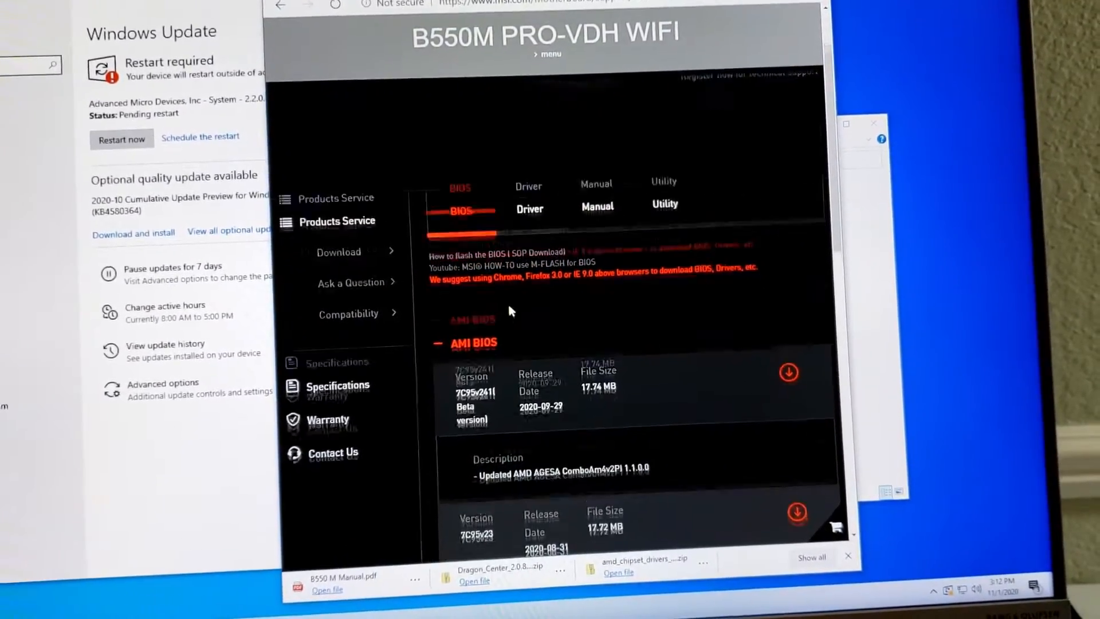
scroll(down, 3)
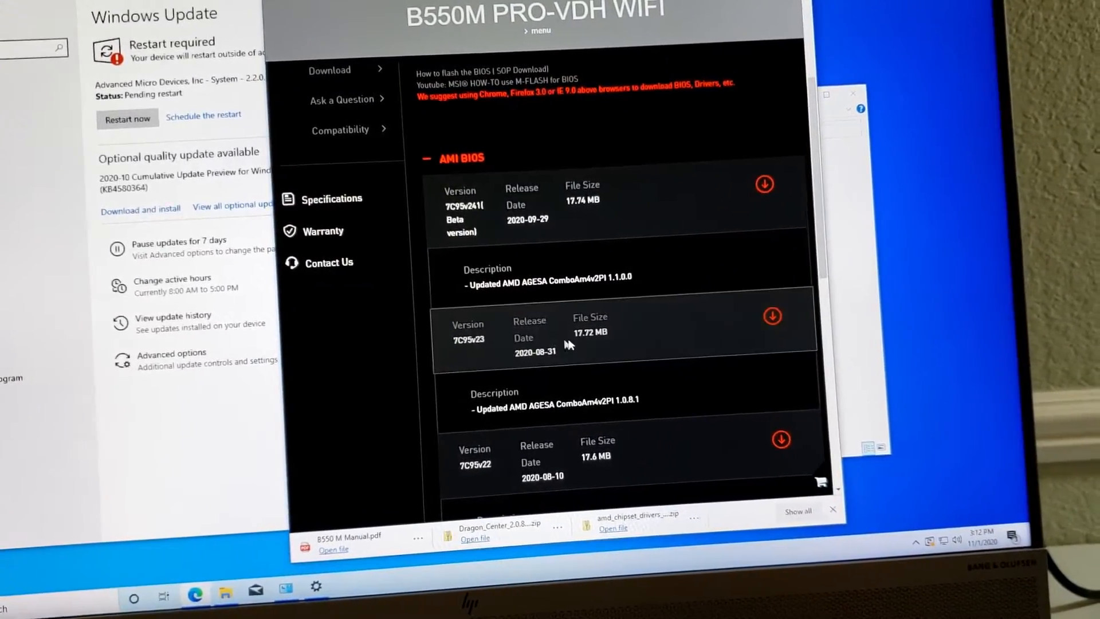
scroll(up, 3)
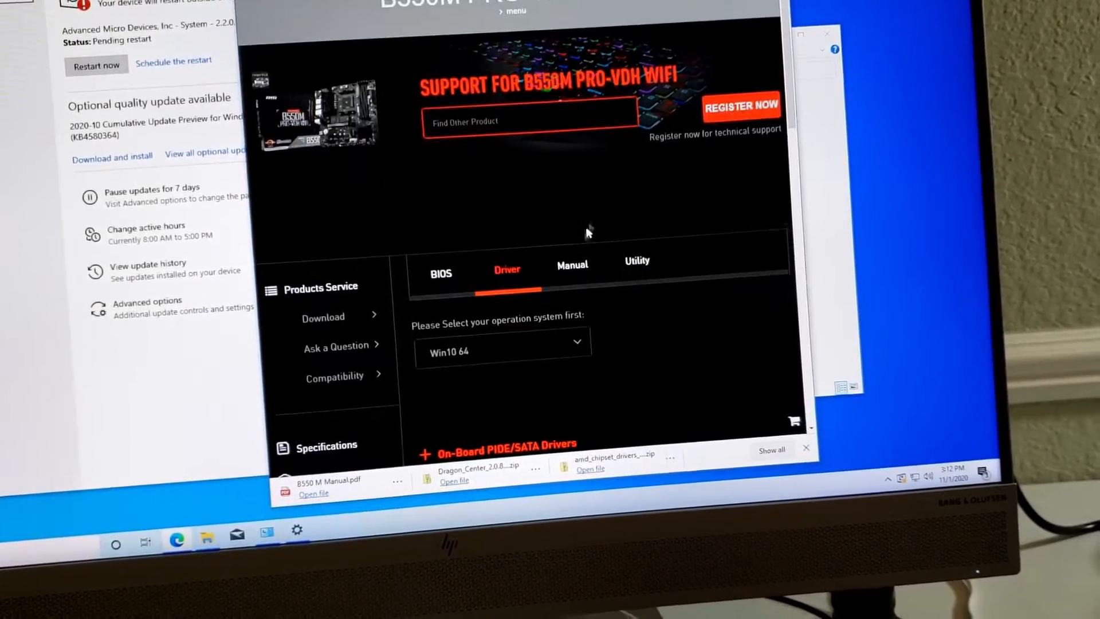
scroll(down, 3)
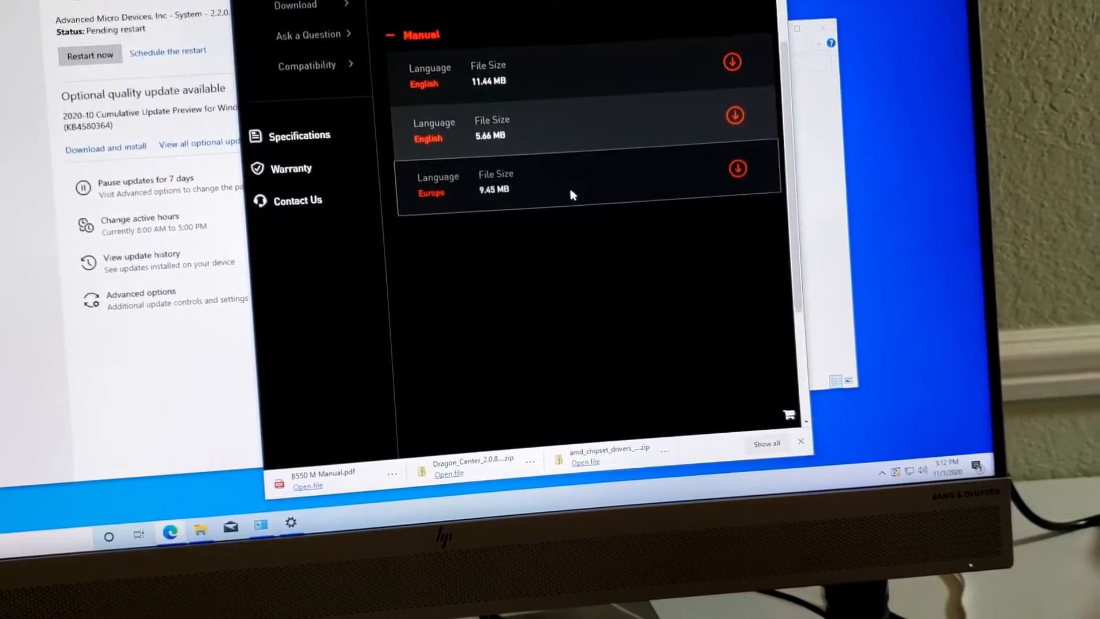
scroll(up, 3)
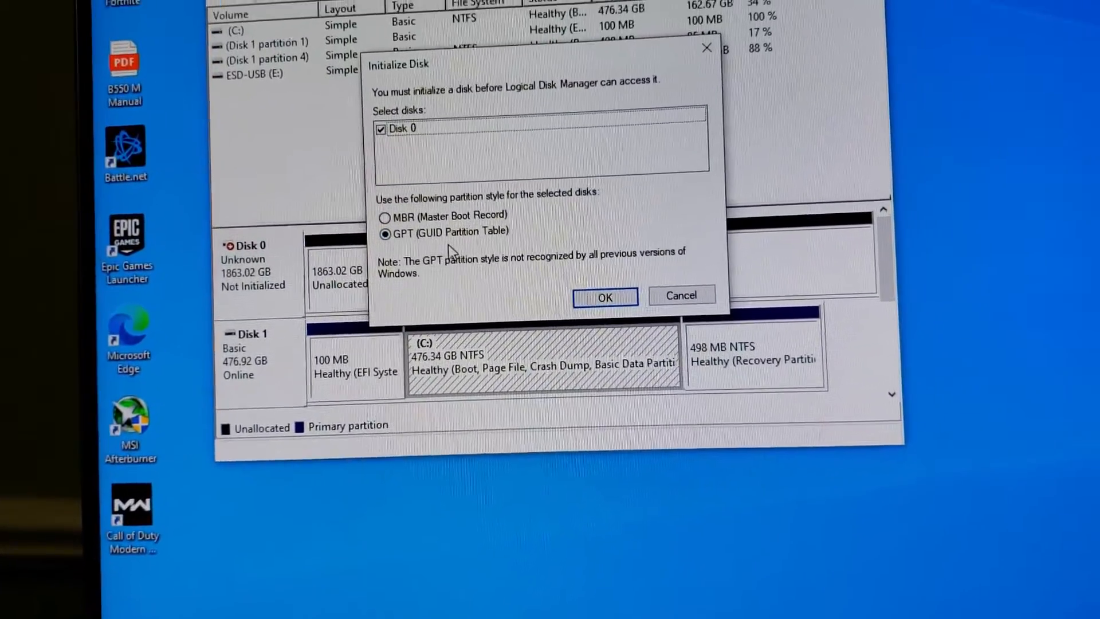
Initialize Disk 0 as GPT and start a max-size simple volume as drive H
click(604, 297)
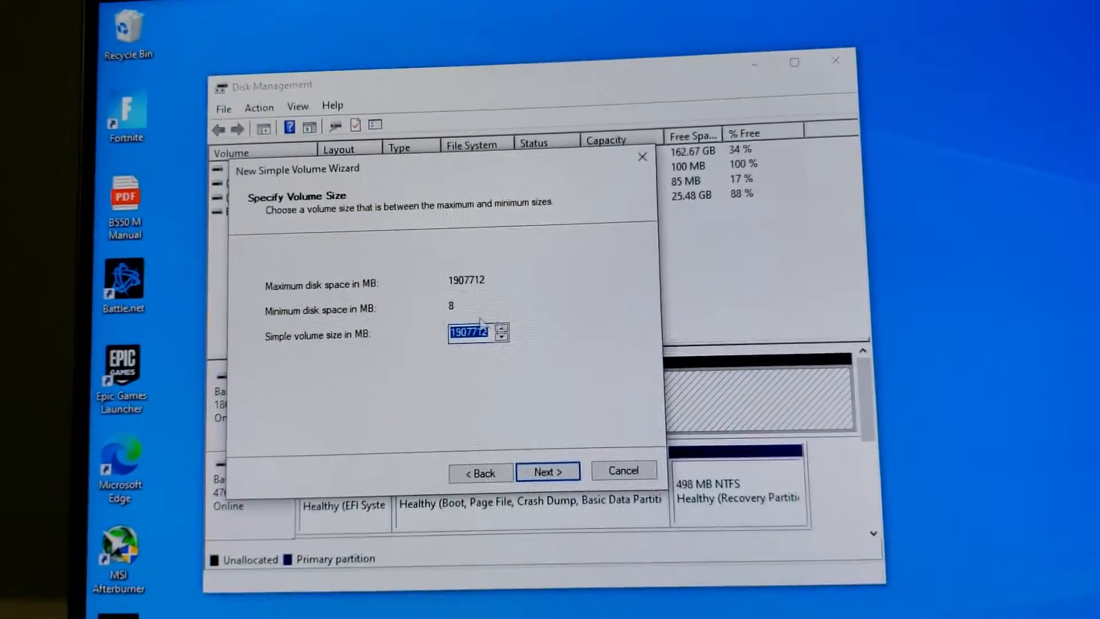
click(547, 471)
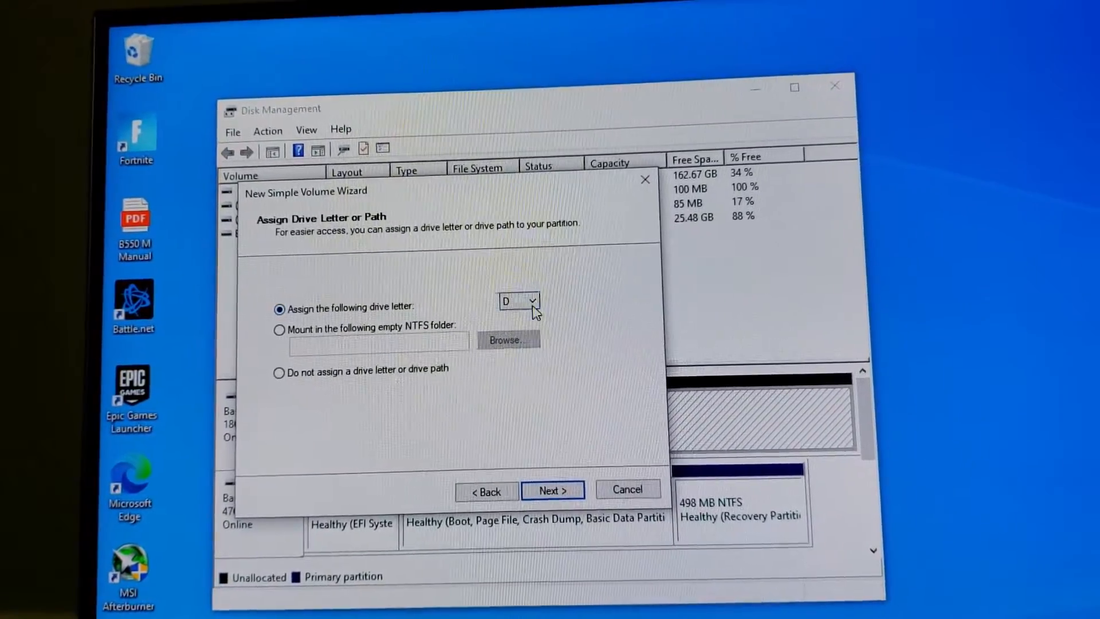
click(537, 300)
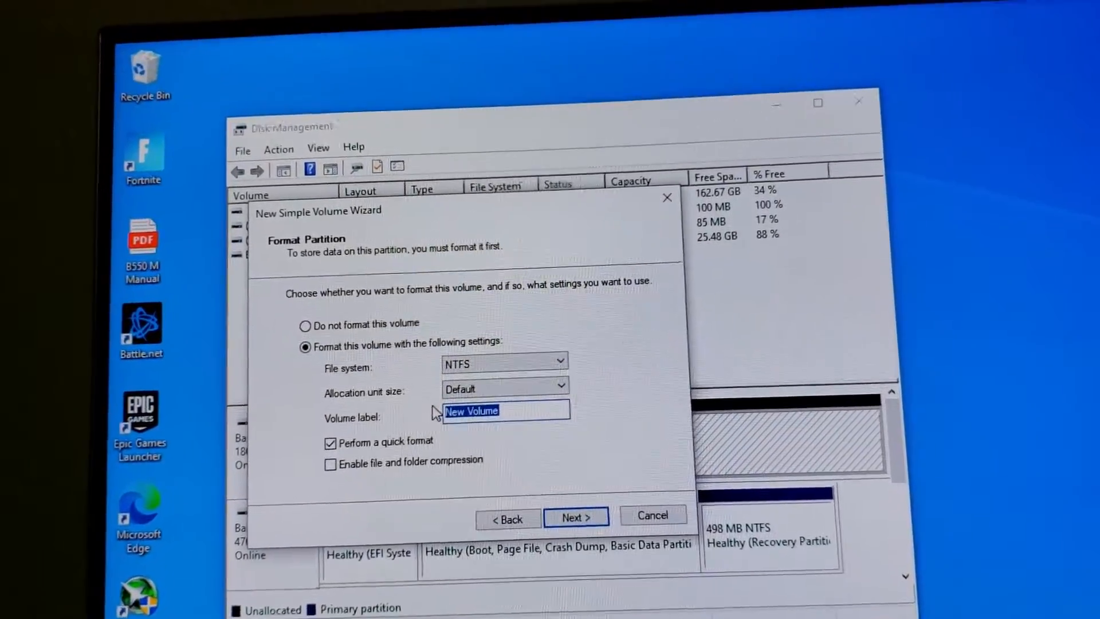
Quick-format the volume as NTFS labelled 2TB HDD and create it
text(2TB)
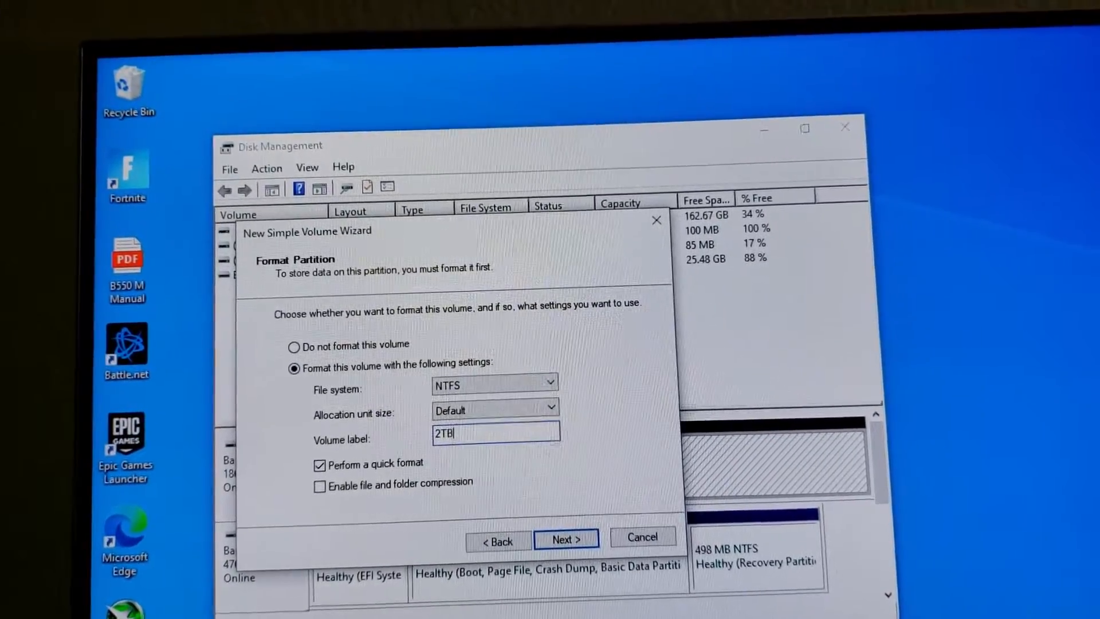
text(HDD)
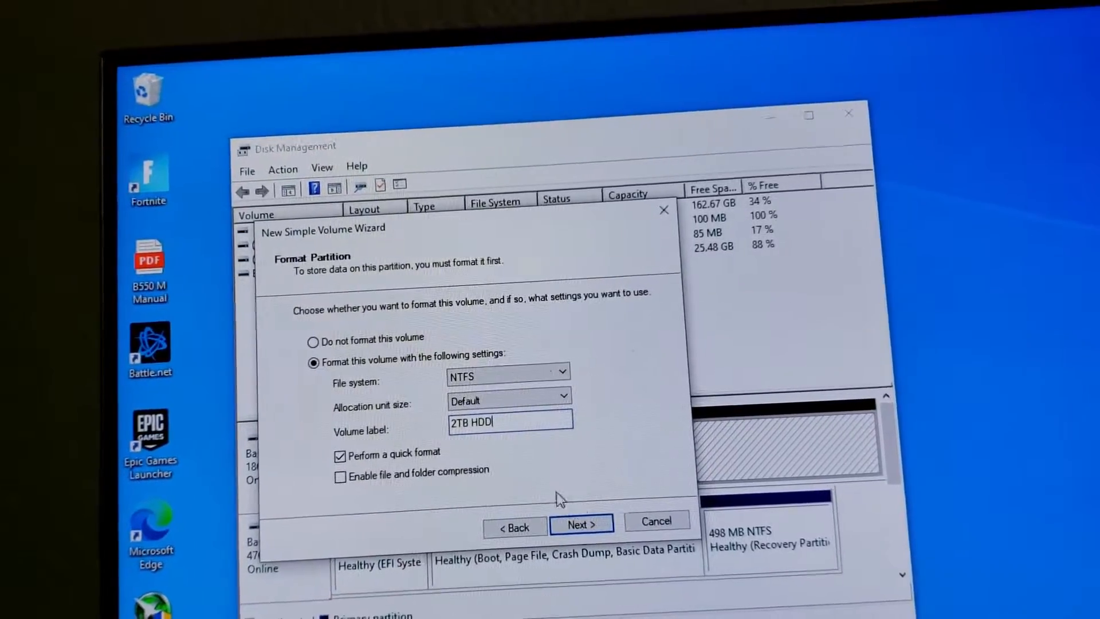
click(580, 525)
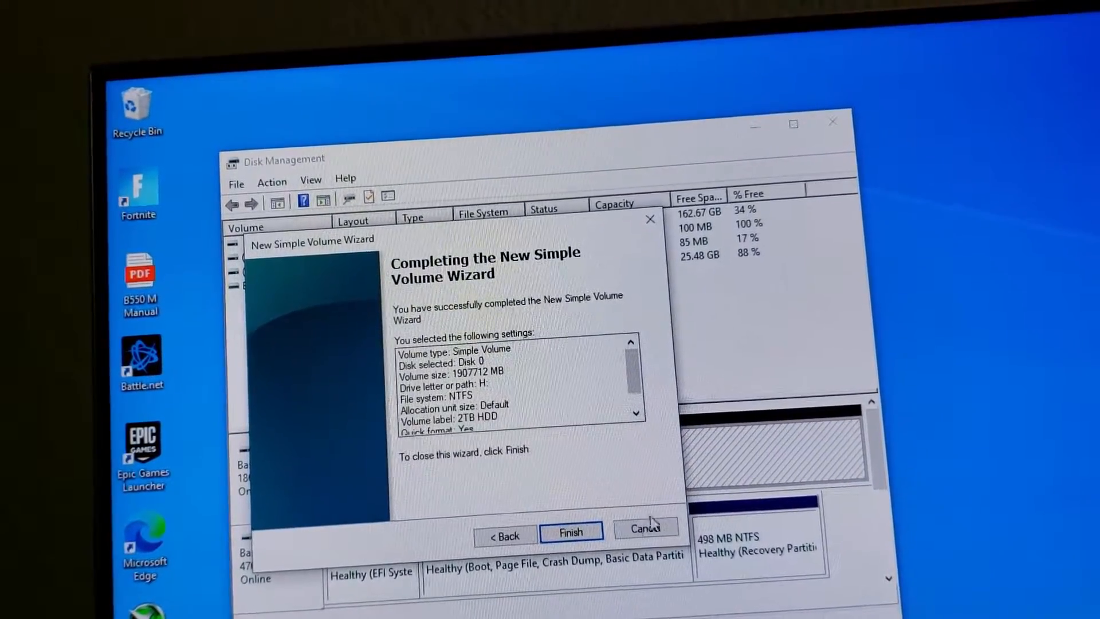
click(571, 533)
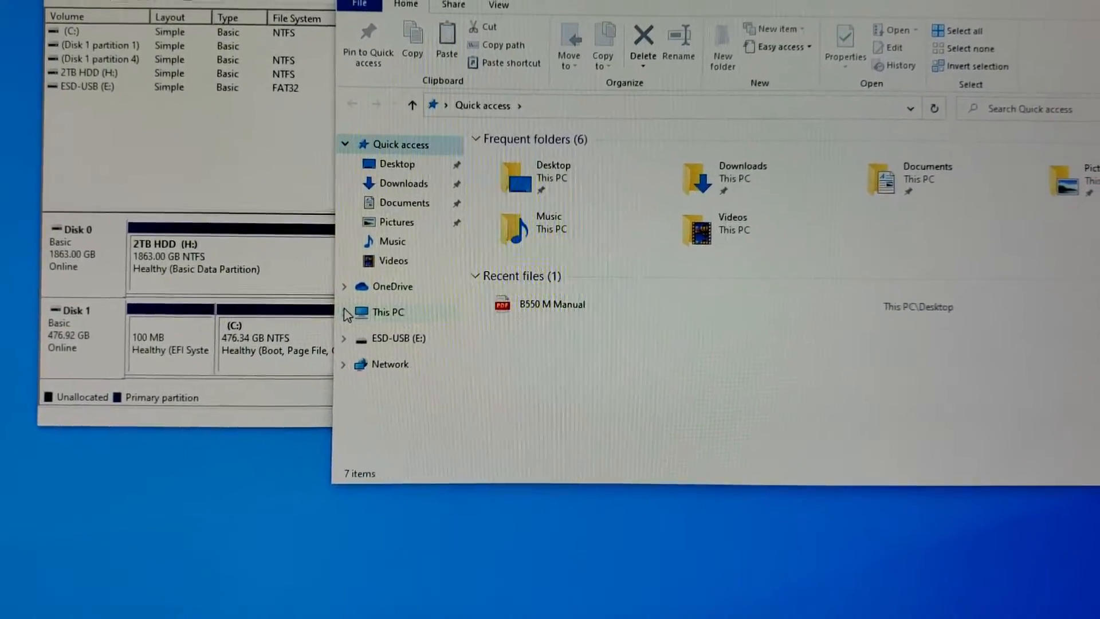
Browse to the new empty 2TB HDD (H:) drive under This PC
click(347, 312)
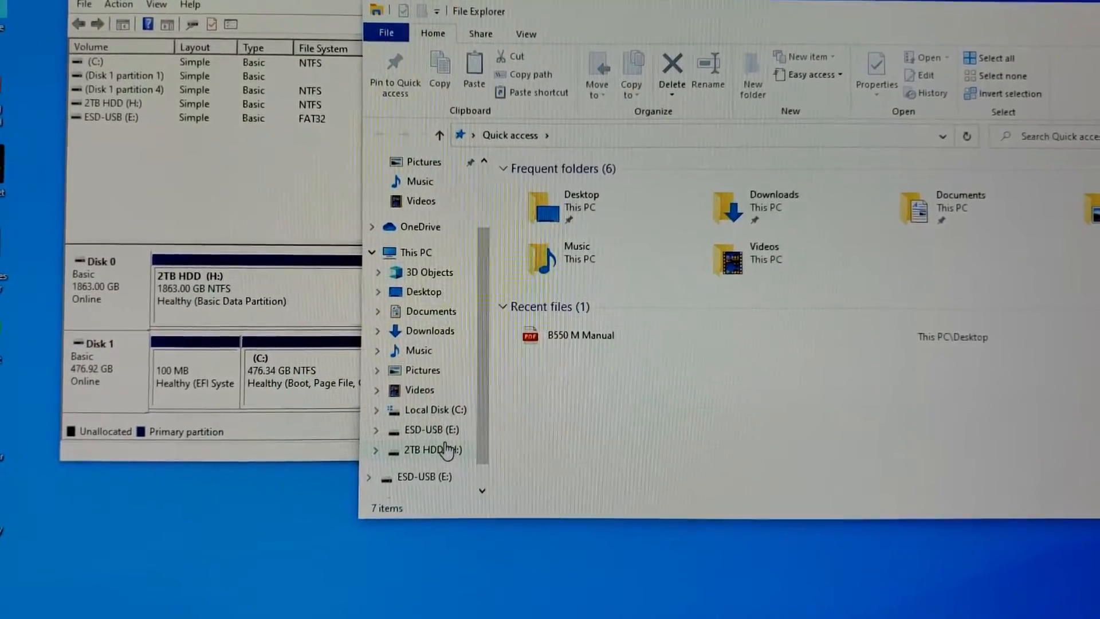
click(431, 449)
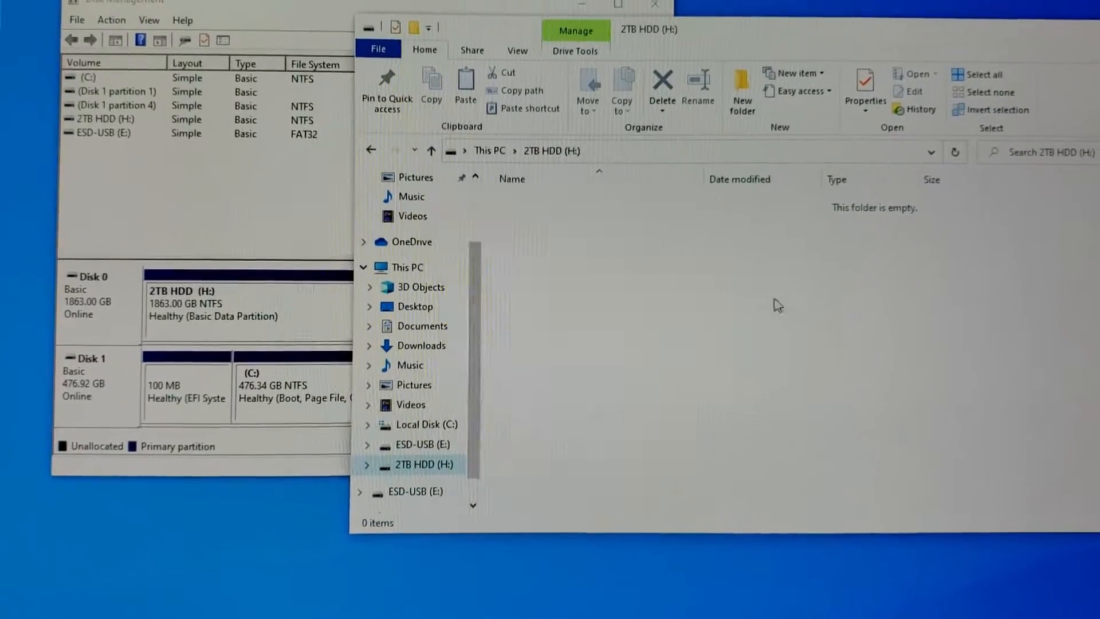